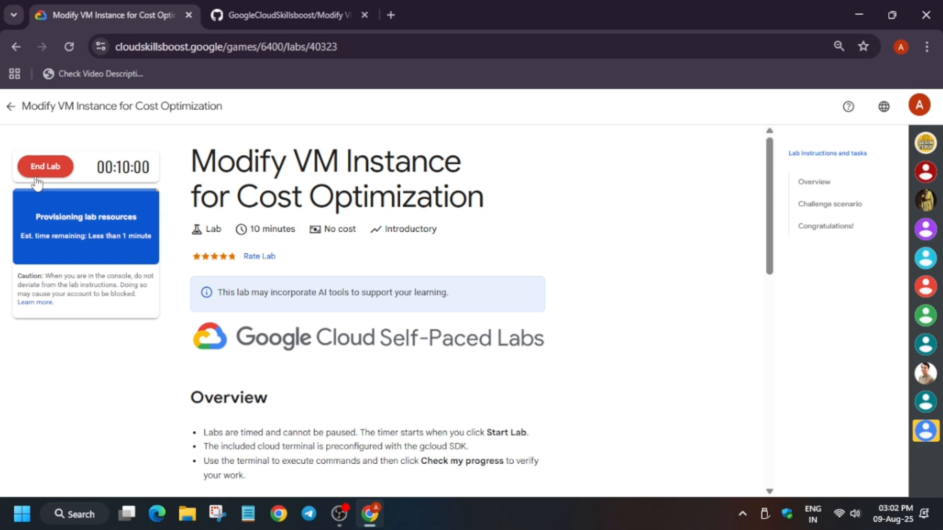
# - Start the lab, then copy the 'If you get error run' gcloud commands from the GitHub lab.md guide
pyautogui.click(811, 107)
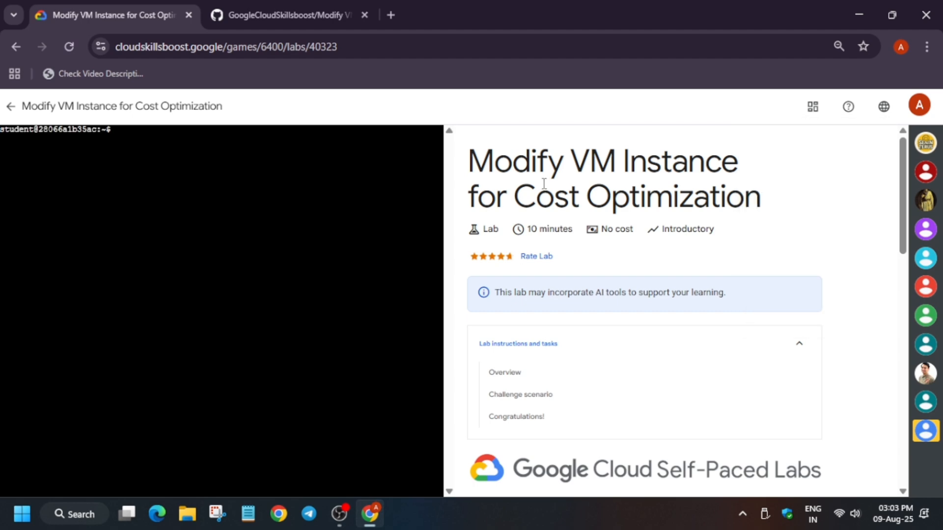
pyautogui.moveTo(785, 258)
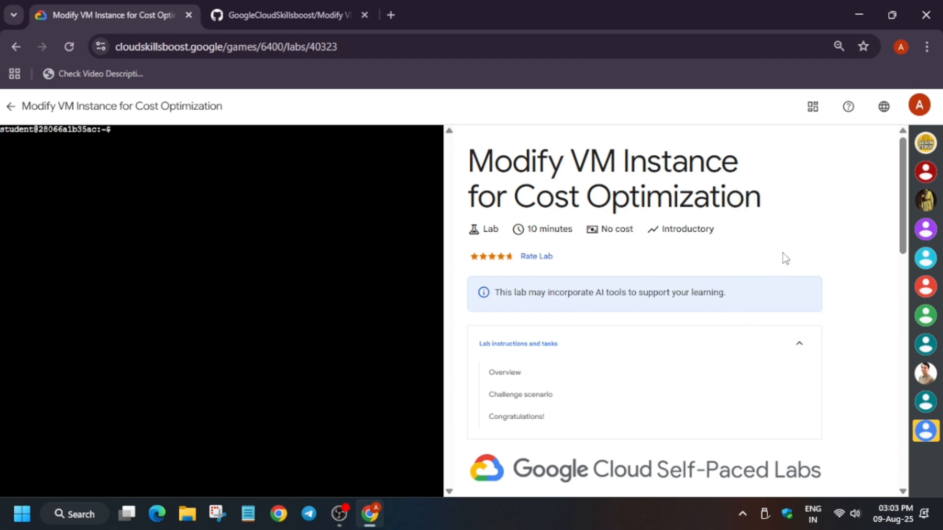
pyautogui.moveTo(289, 15)
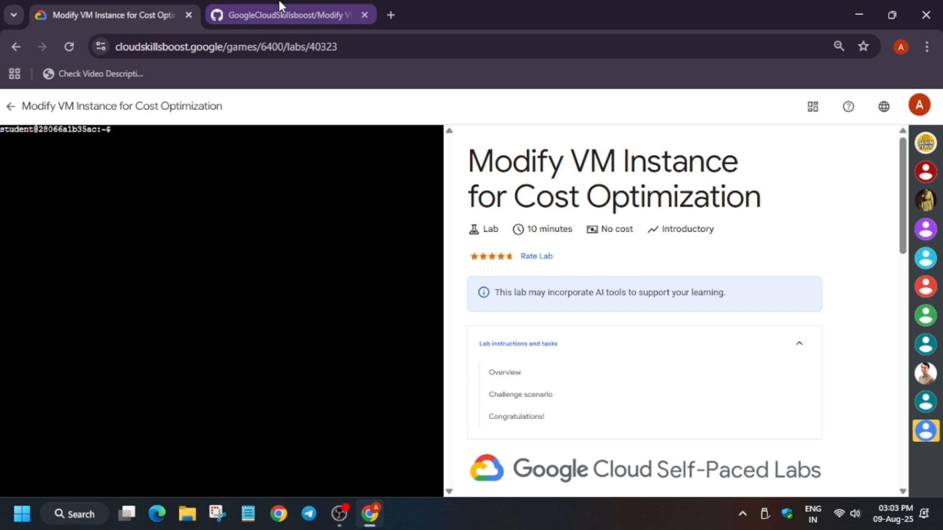
pyautogui.click(288, 15)
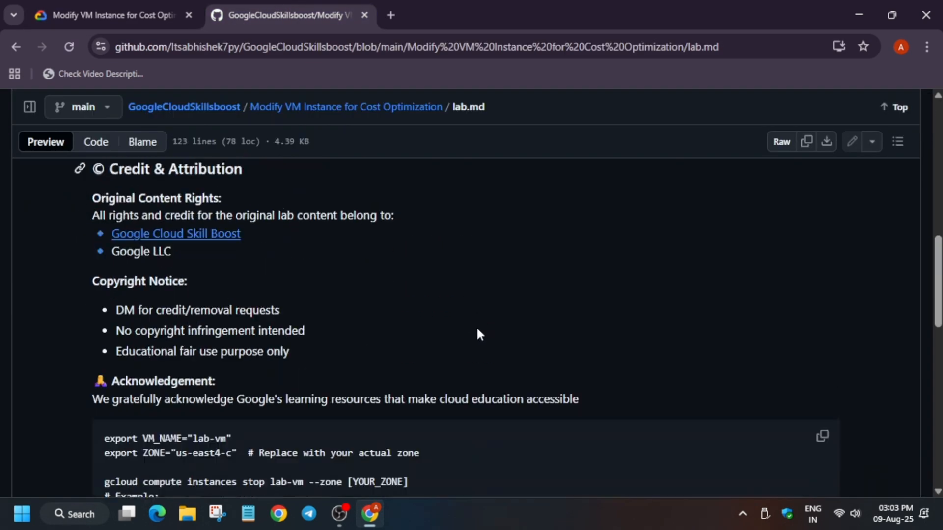
pyautogui.scroll(-3)
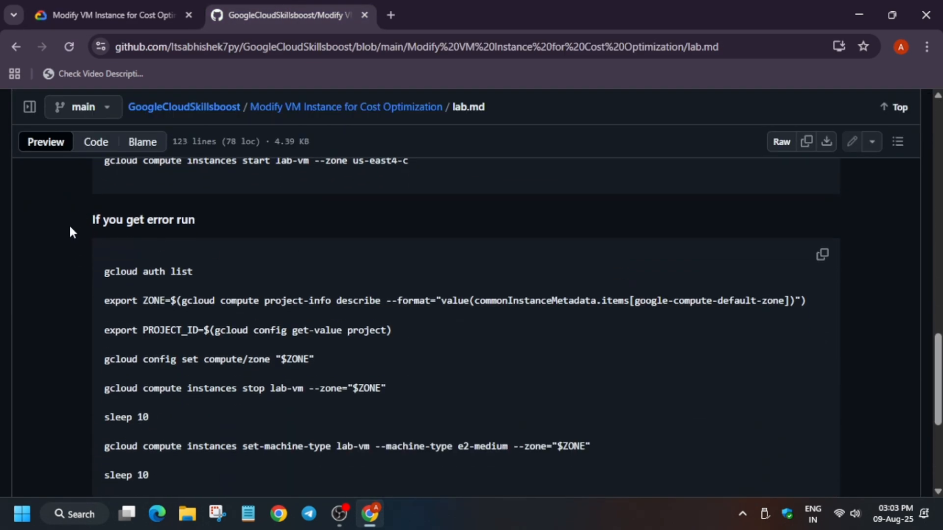
pyautogui.click(822, 254)
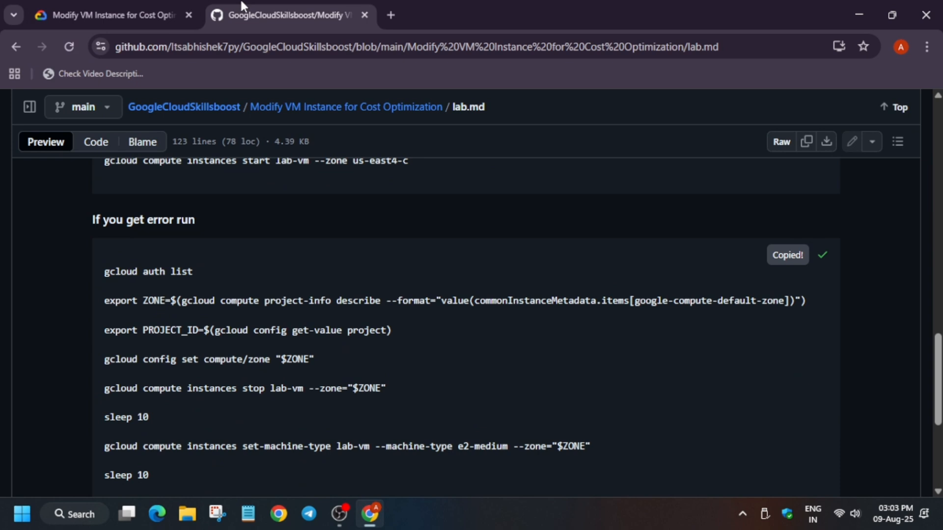
pyautogui.click(108, 15)
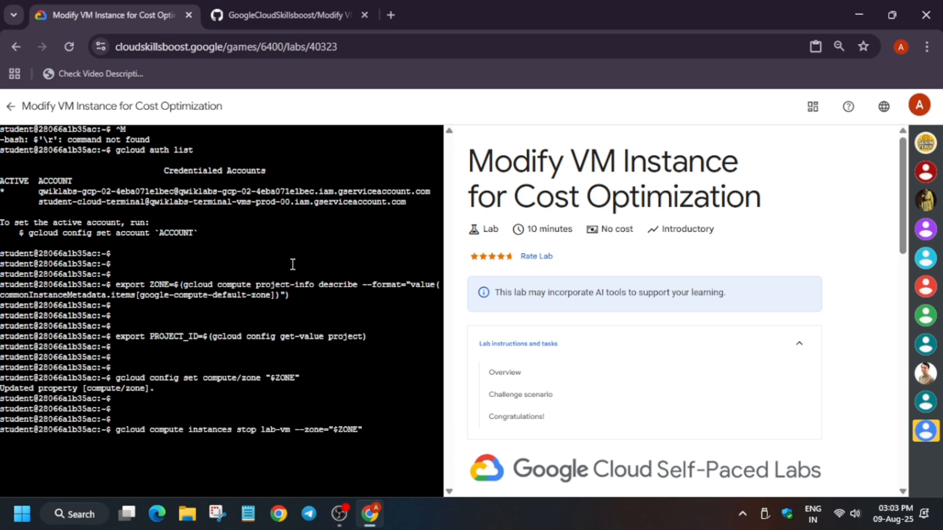
# - Scroll the terminal output as the pasted commands set the zone and stop lab-vm
pyautogui.scroll(-3)
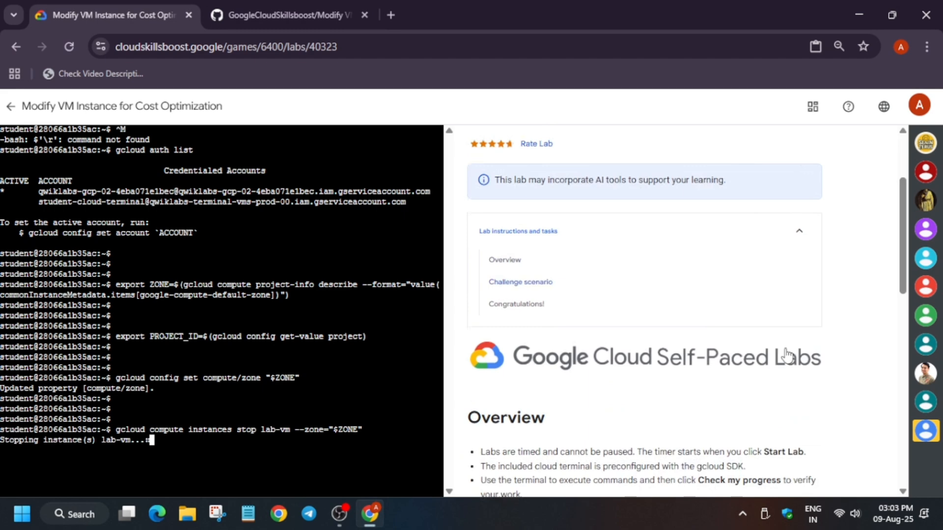
# - Scroll the lab instructions to the Challenge scenario's task to update lab-vm's machine type
pyautogui.scroll(-3)
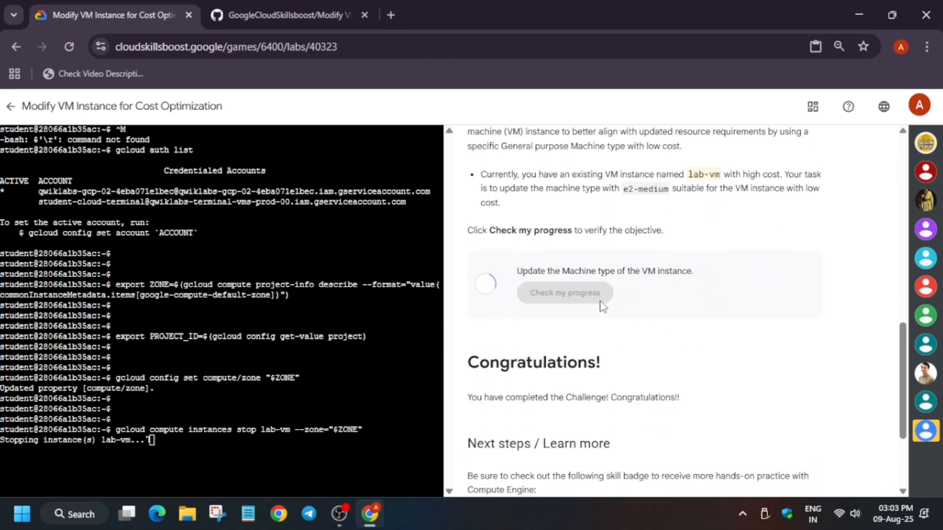
pyautogui.scroll(3)
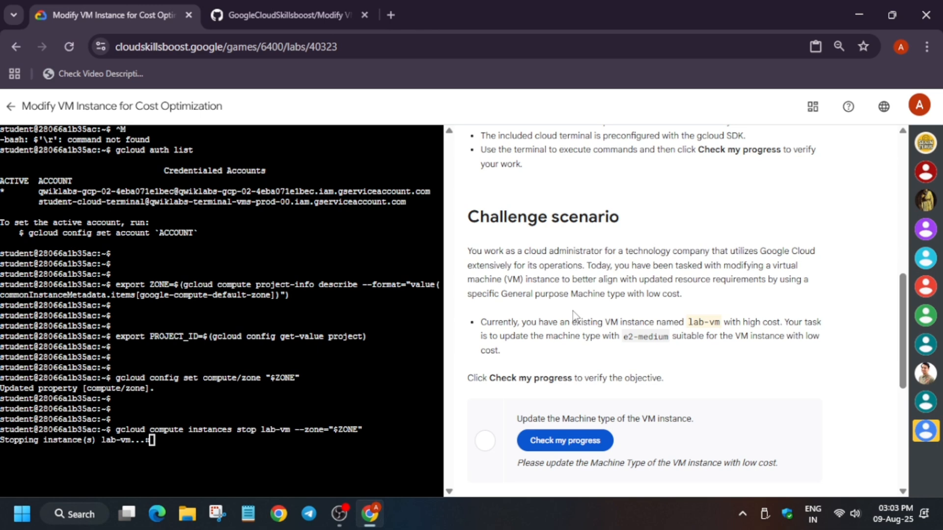
pyautogui.moveTo(618, 327)
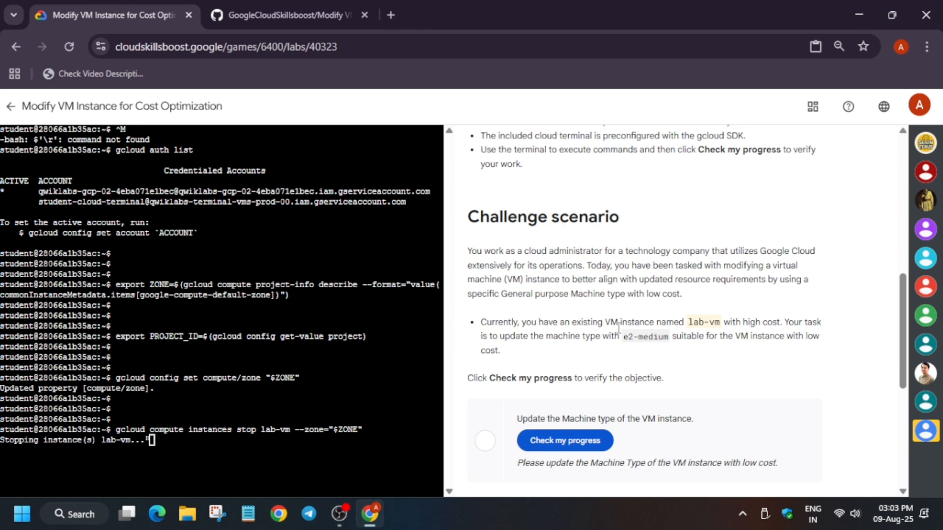
pyautogui.moveTo(682, 353)
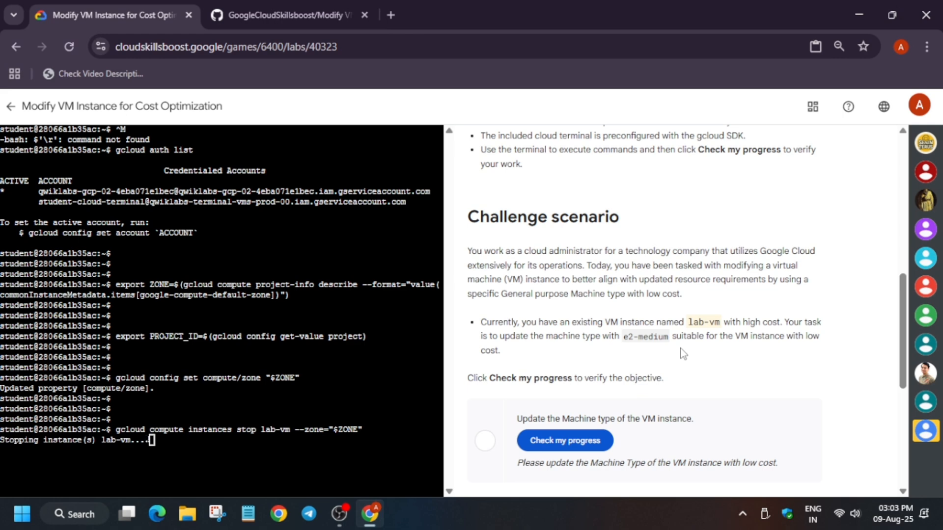
pyautogui.moveTo(488, 350)
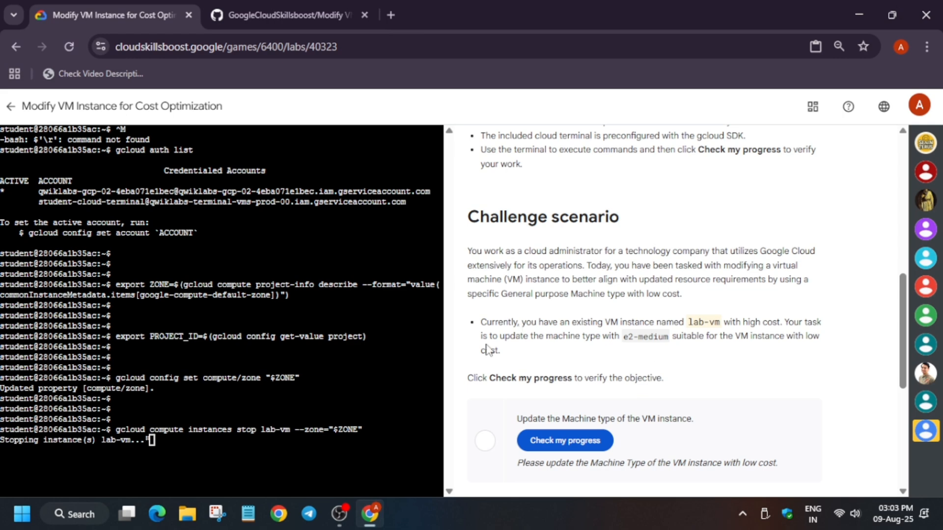